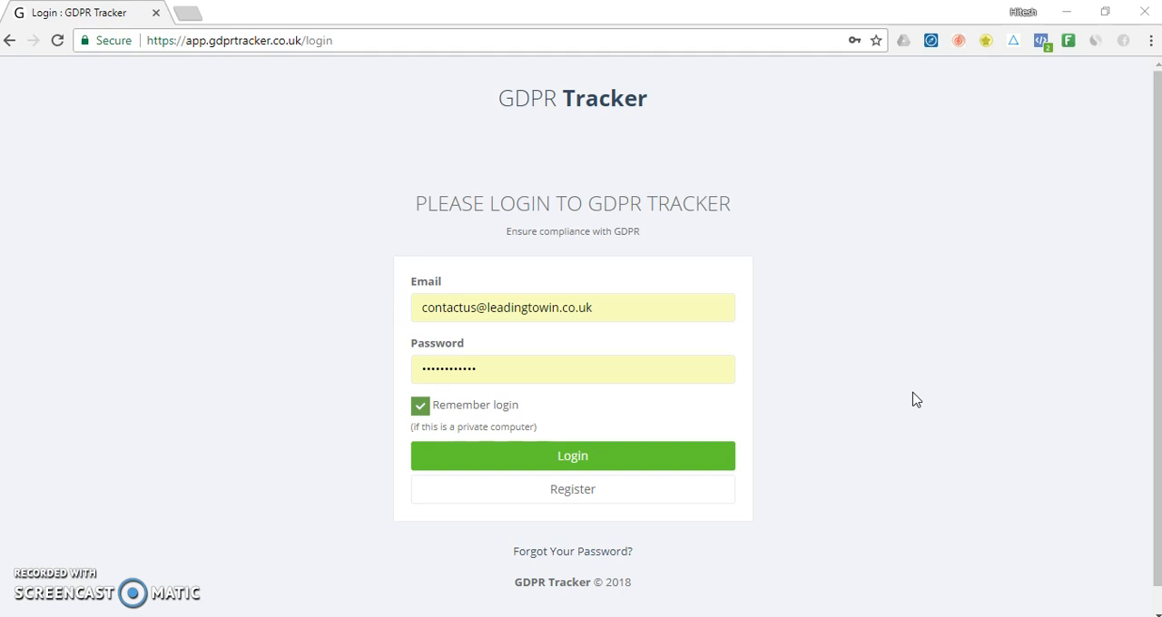
Sign in with the saved account and view the welcome dashboard at 10% compliance.
{"action": "left_click", "coordinate": [572, 456]}
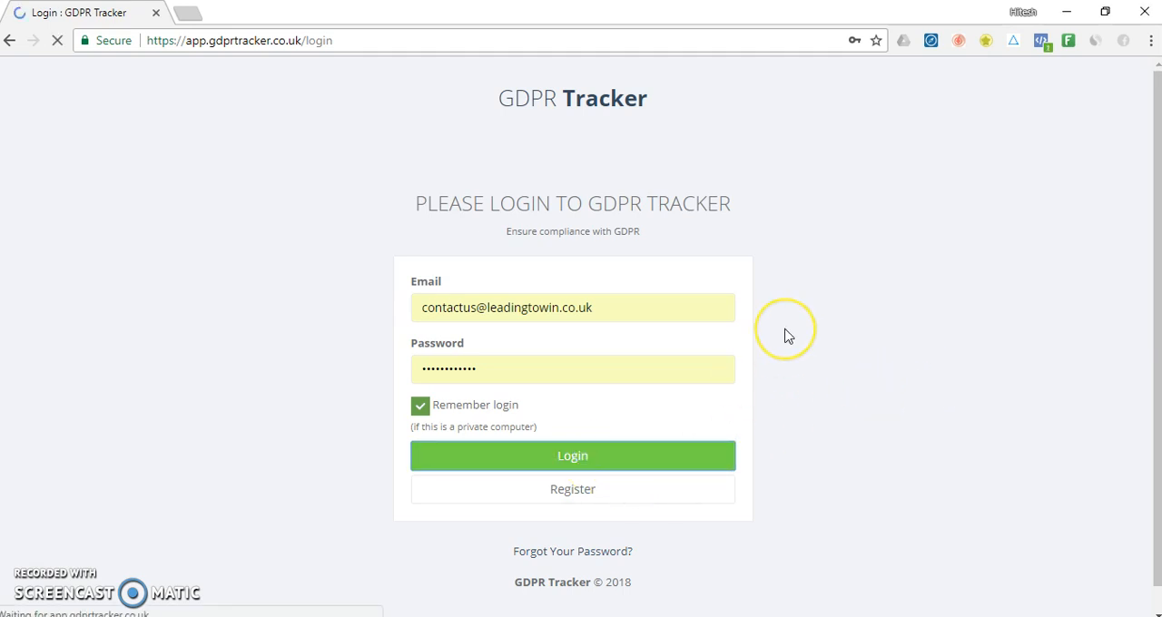
{"action": "left_click", "coordinate": [572, 455]}
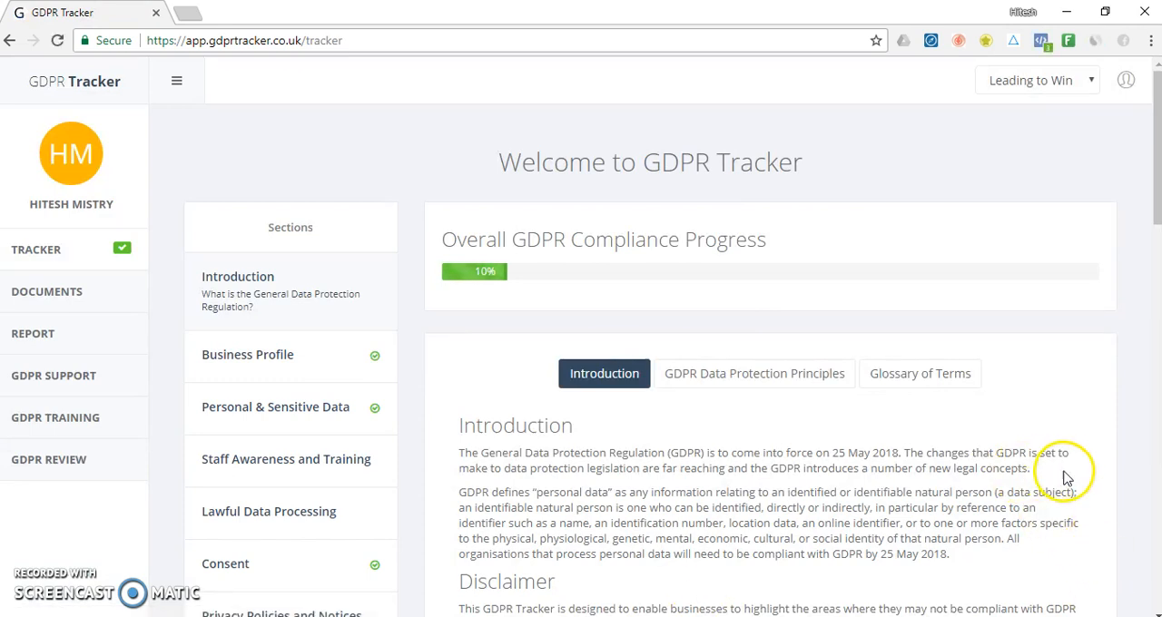
{"action": "scroll", "scroll_direction": "down", "scroll_amount": 3}
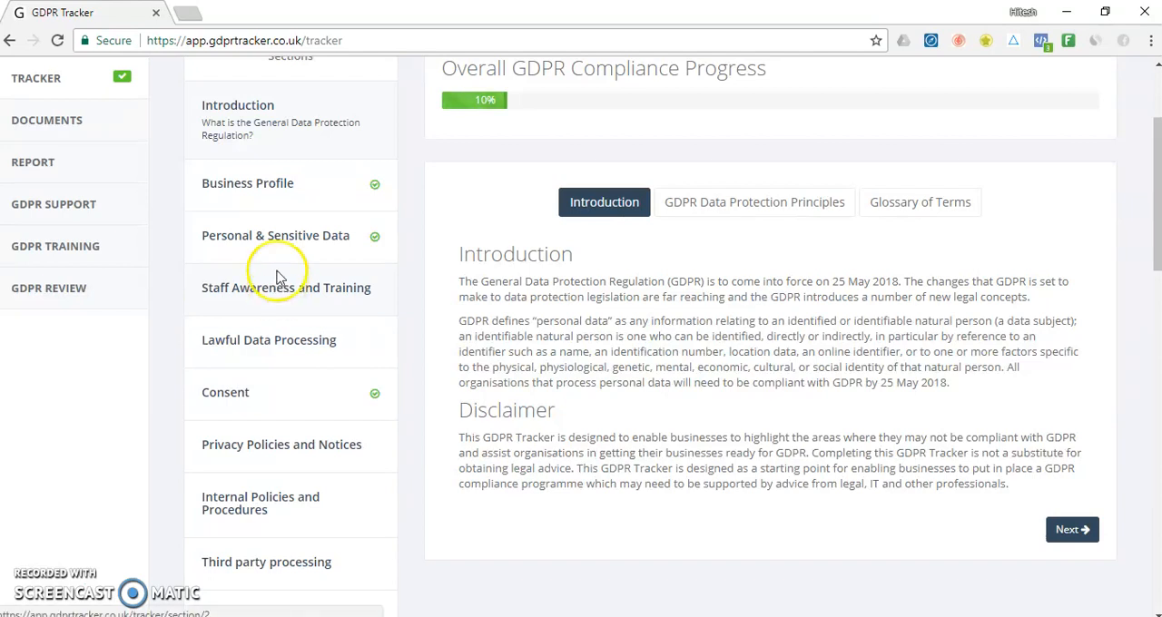
Review the Personal & Sensitive Data section's answered questions, data-mapping template and recommended actions.
{"action": "left_click", "coordinate": [275, 235]}
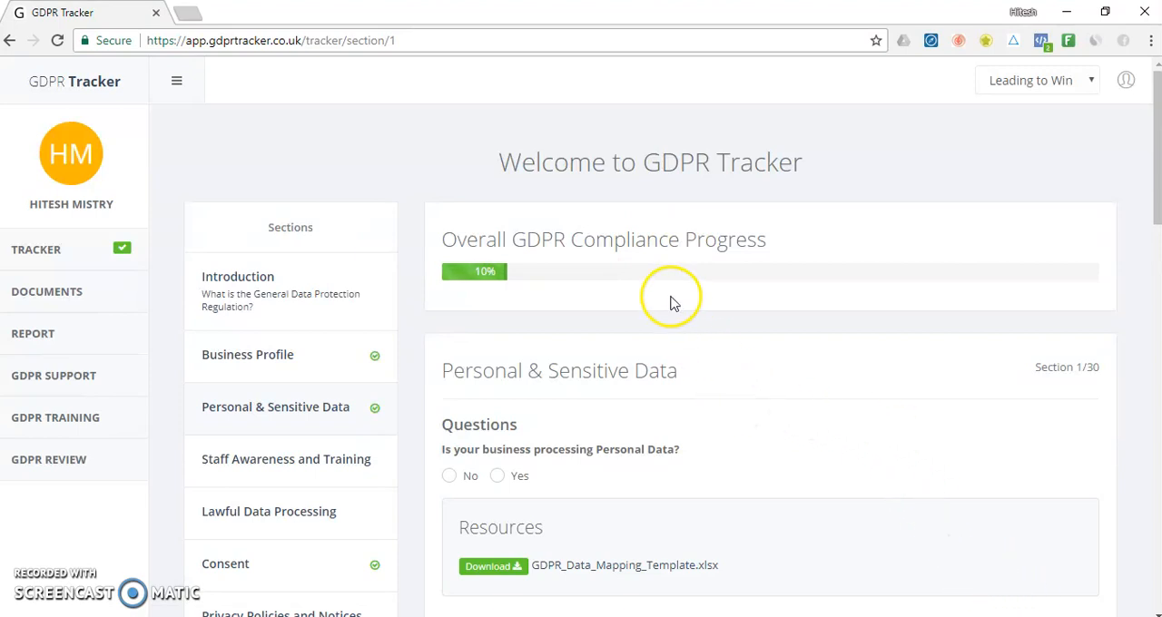
{"action": "scroll", "scroll_direction": "down", "scroll_amount": 3}
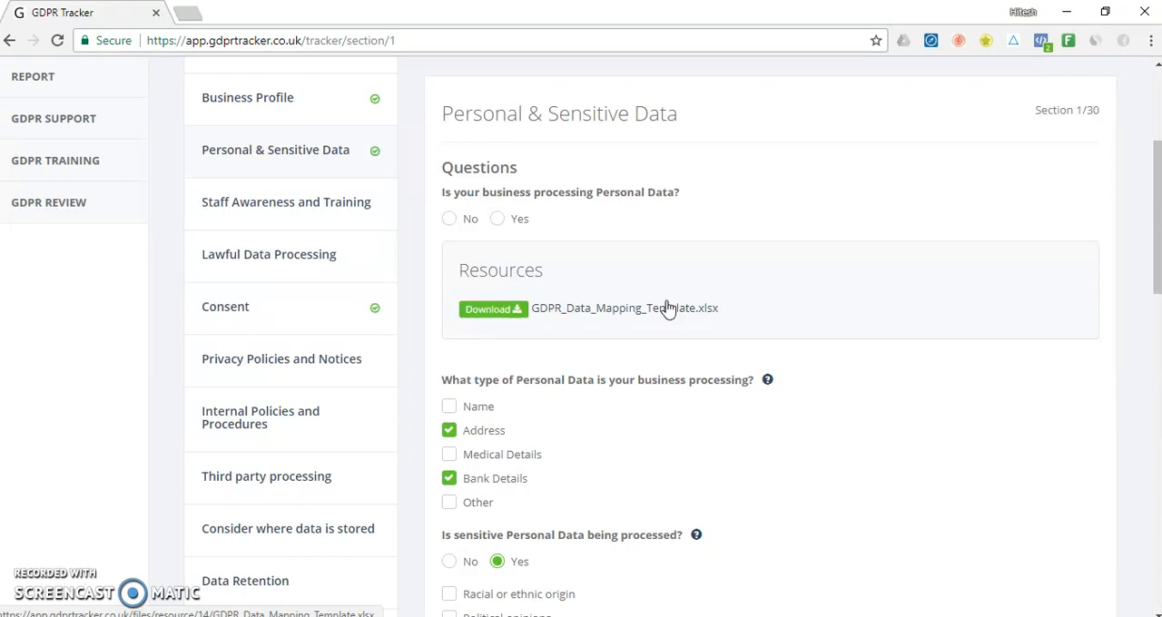
{"action": "mouse_move", "coordinate": [697, 270]}
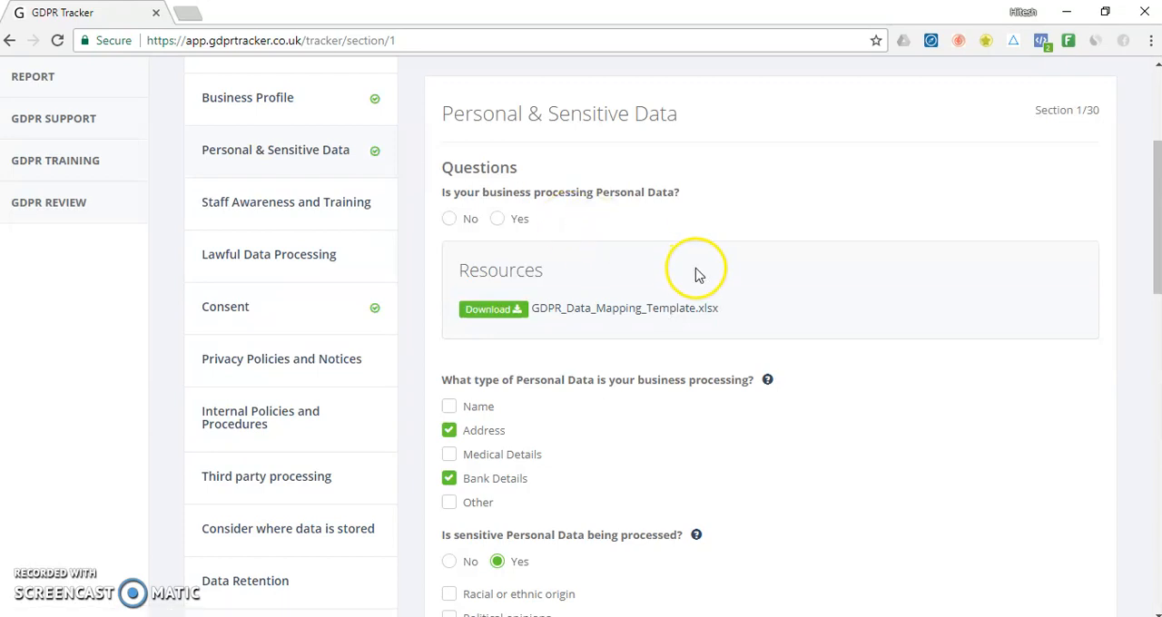
{"action": "scroll", "scroll_direction": "down", "scroll_amount": 3}
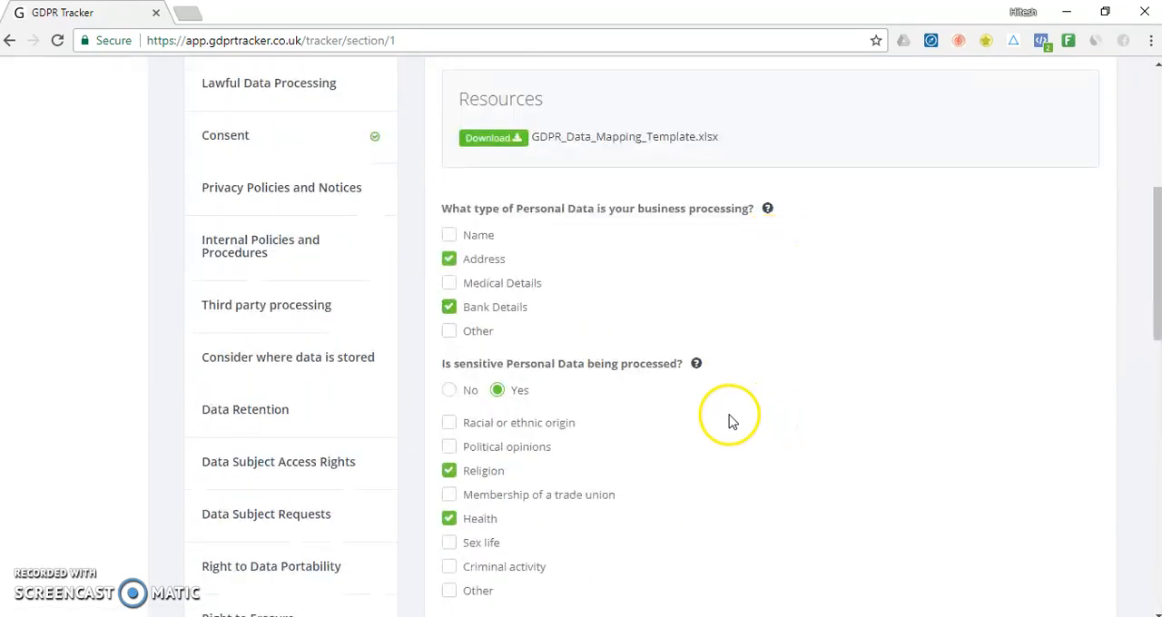
{"action": "mouse_move", "coordinate": [658, 153]}
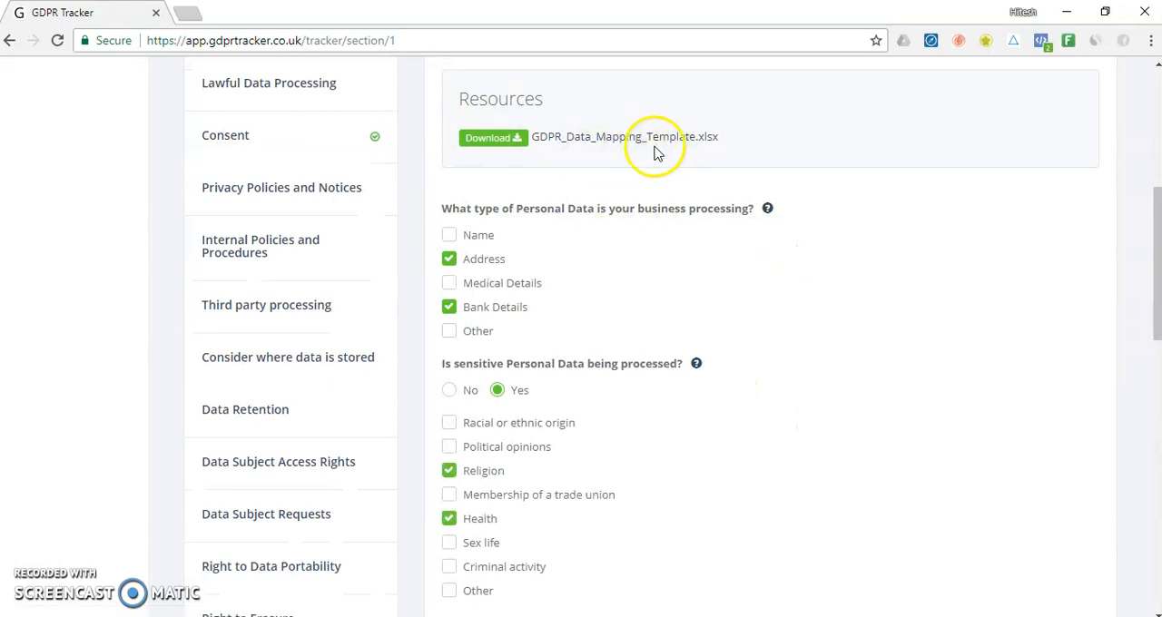
{"action": "mouse_move", "coordinate": [645, 150]}
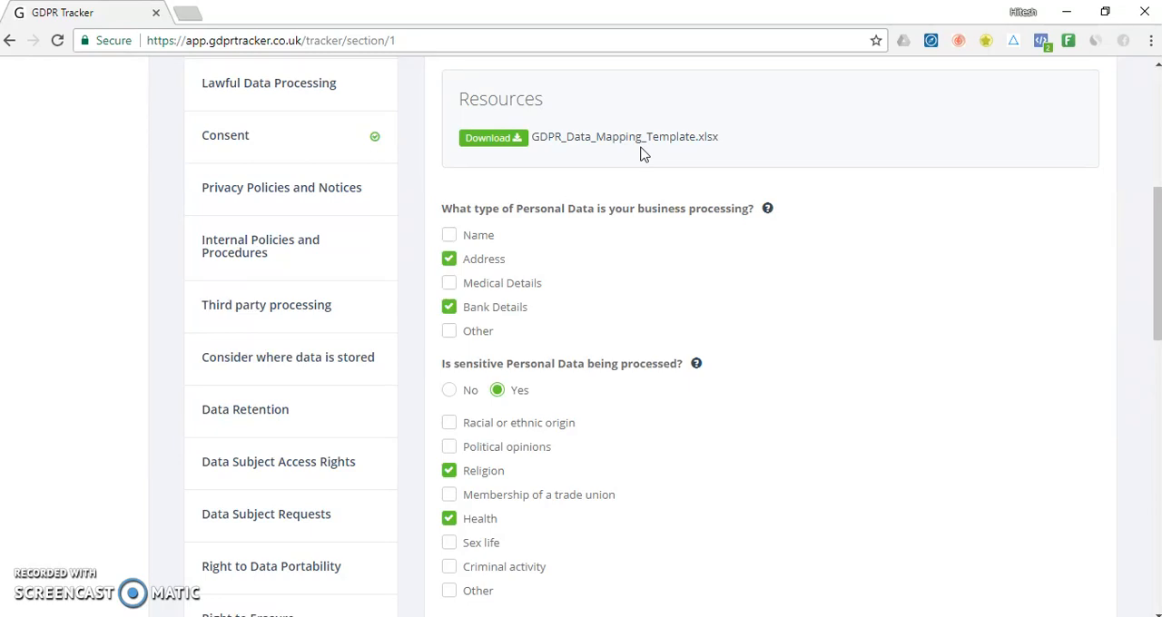
{"action": "scroll", "scroll_direction": "down", "scroll_amount": 3}
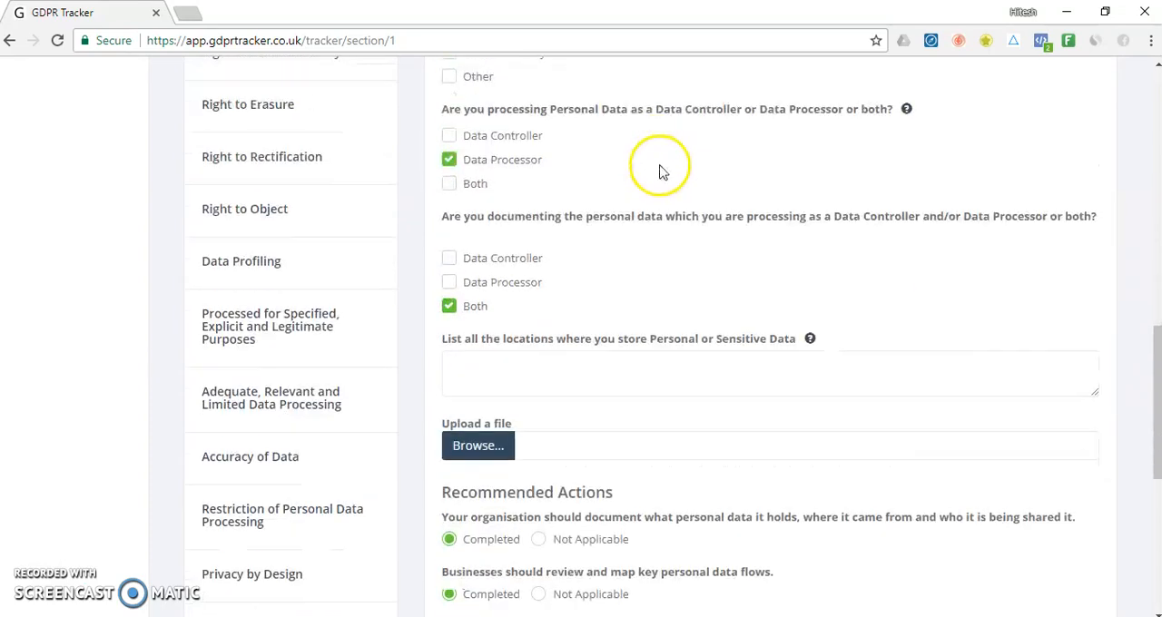
{"action": "scroll", "scroll_direction": "down", "scroll_amount": 3}
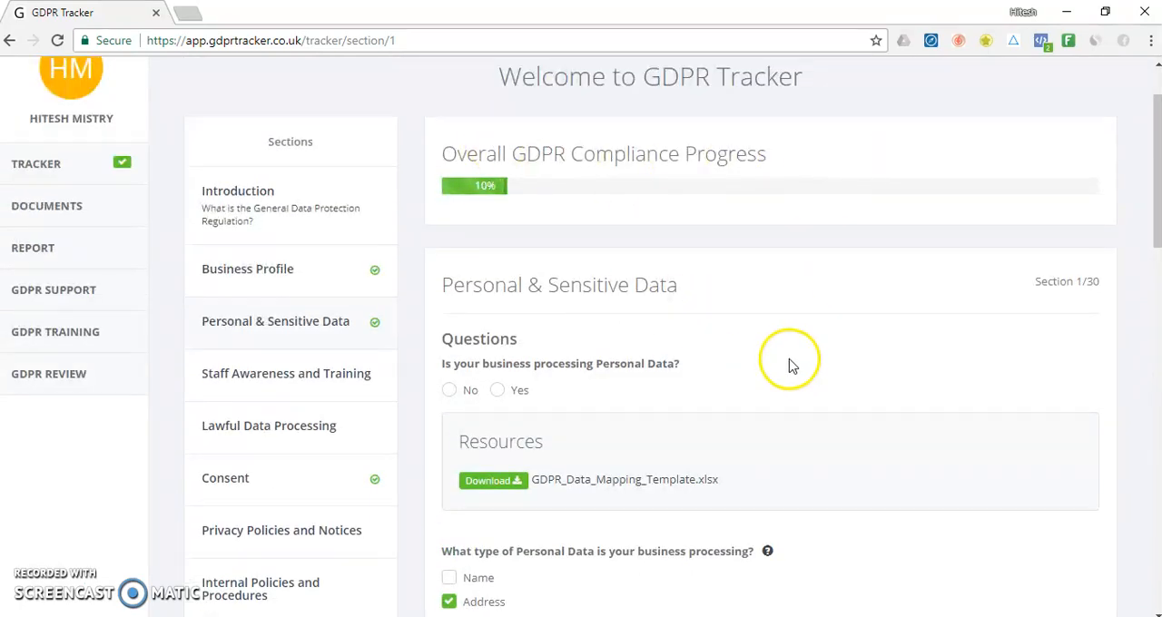
{"action": "mouse_move", "coordinate": [431, 295]}
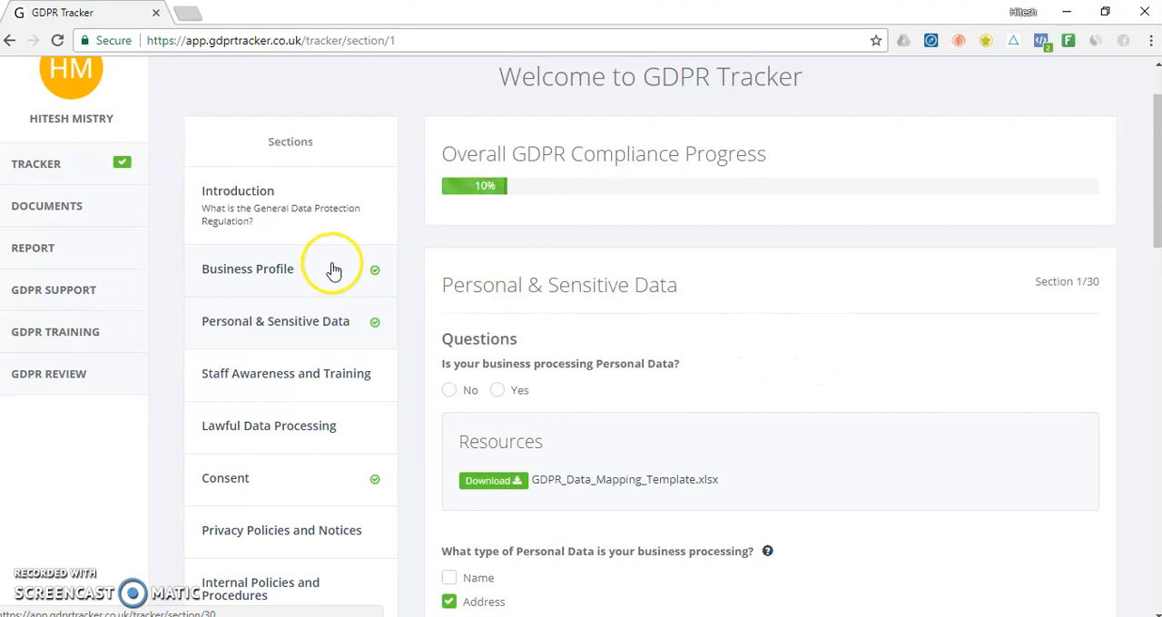
Scroll through the Privacy Policies and Notices questions, two policy templates and recommended actions.
{"action": "scroll", "scroll_direction": "down", "scroll_amount": 3}
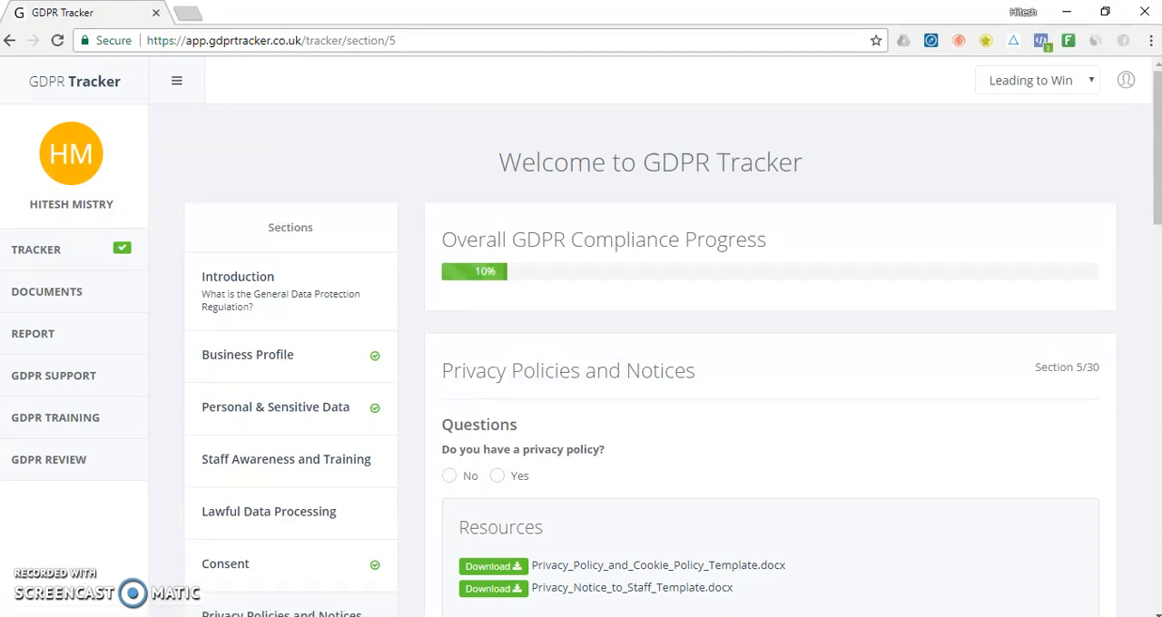
{"action": "scroll", "scroll_direction": "down", "scroll_amount": 3}
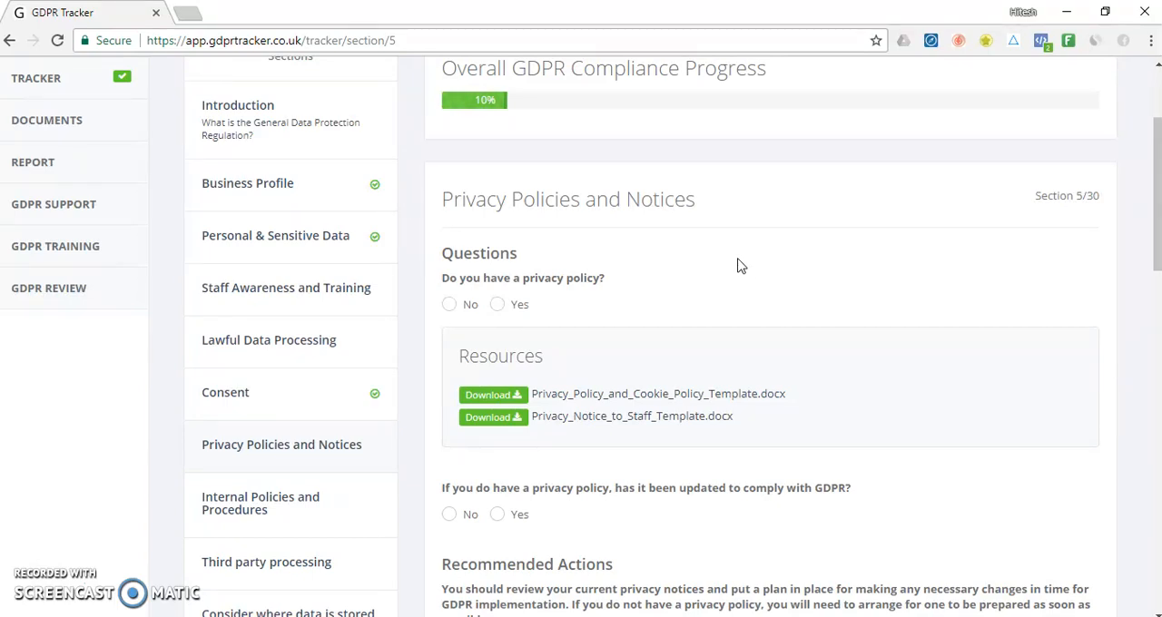
{"action": "scroll", "scroll_direction": "down", "scroll_amount": 3}
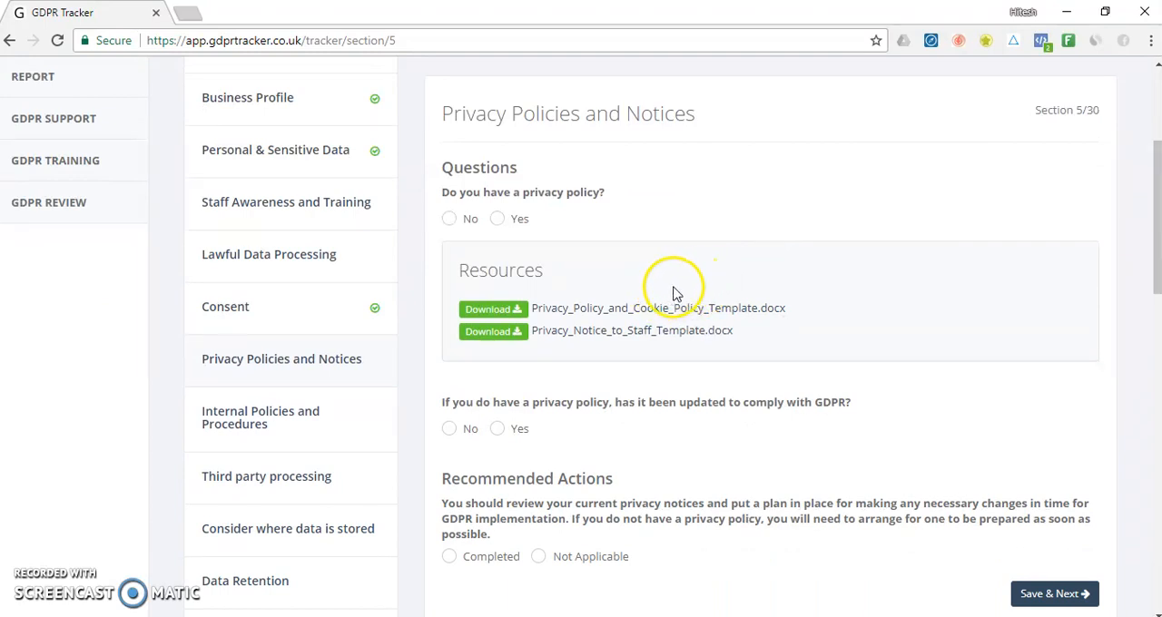
{"action": "mouse_move", "coordinate": [688, 327]}
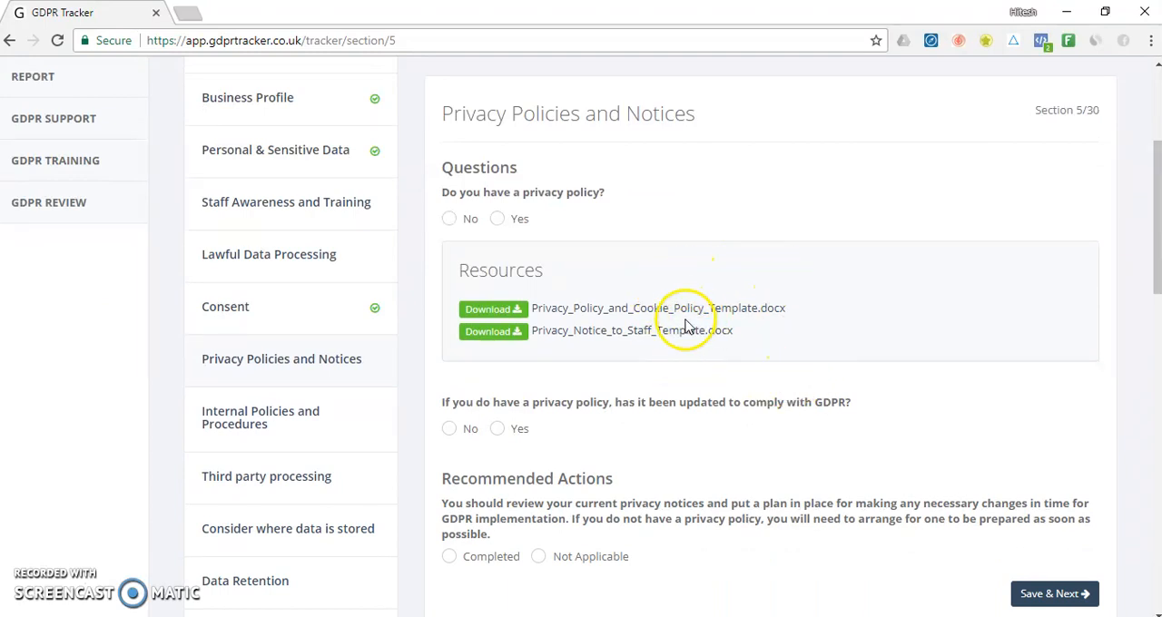
{"action": "scroll", "scroll_direction": "down", "scroll_amount": 3}
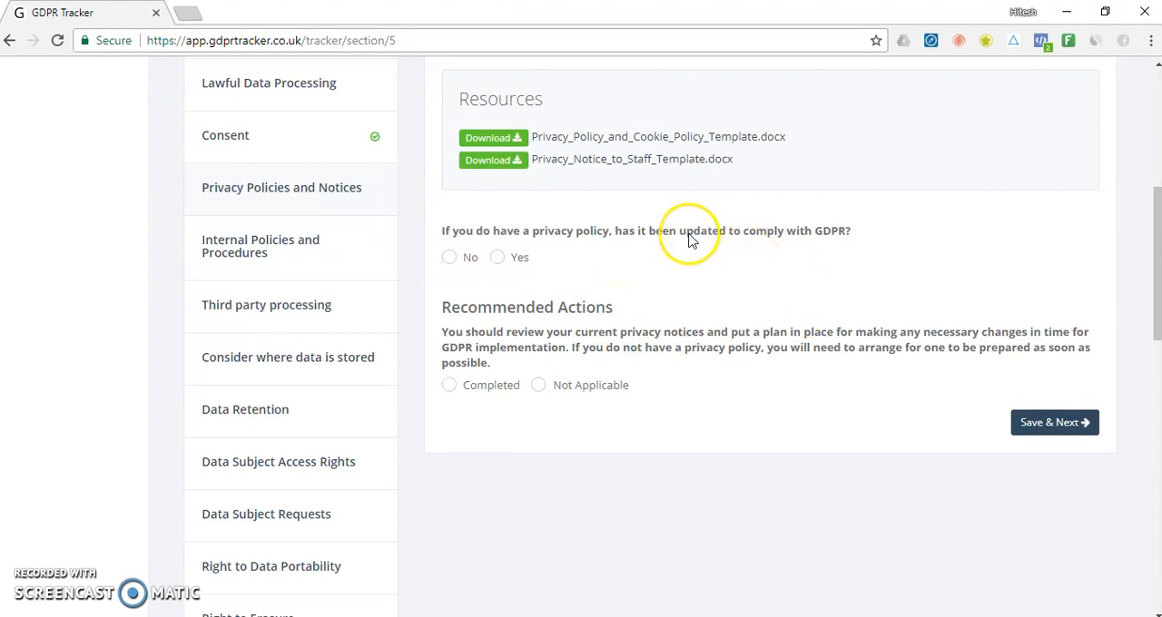
{"action": "mouse_move", "coordinate": [624, 367]}
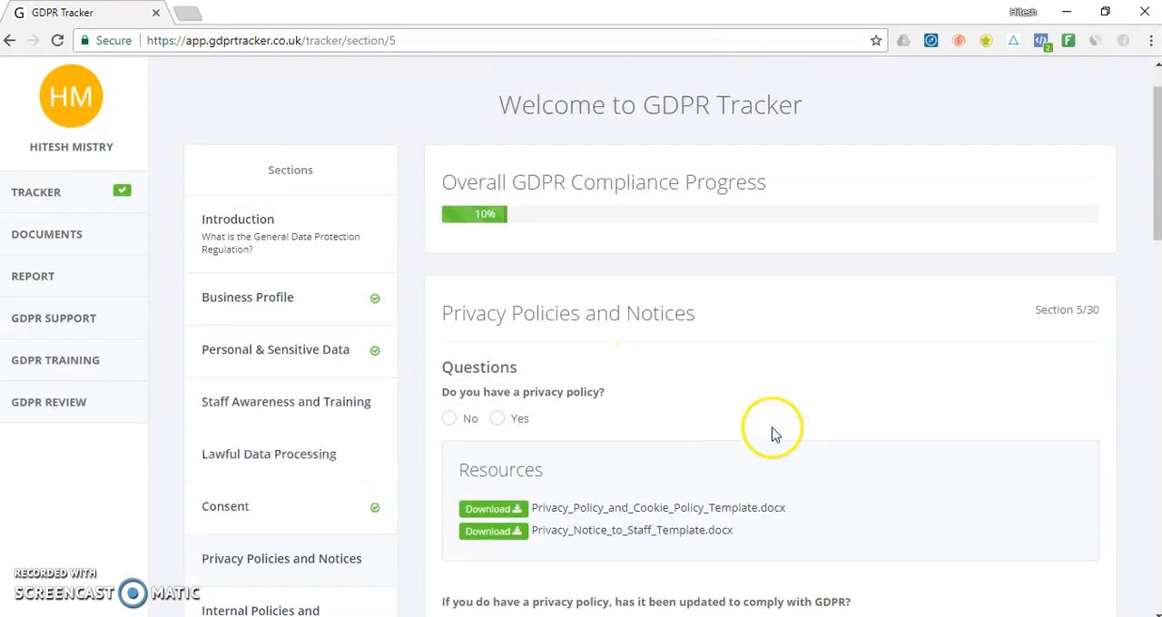
{"action": "scroll", "scroll_direction": "down", "scroll_amount": 3}
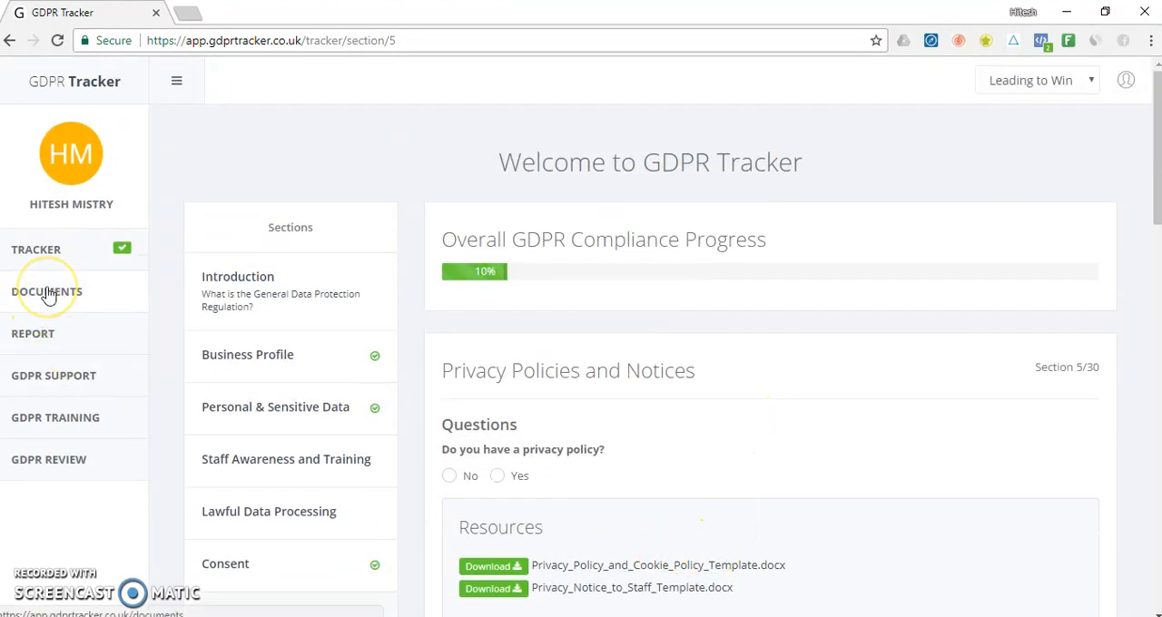
Review the Documents page listing the uploaded Business Profile file and resource templates.
{"action": "left_click", "coordinate": [47, 290]}
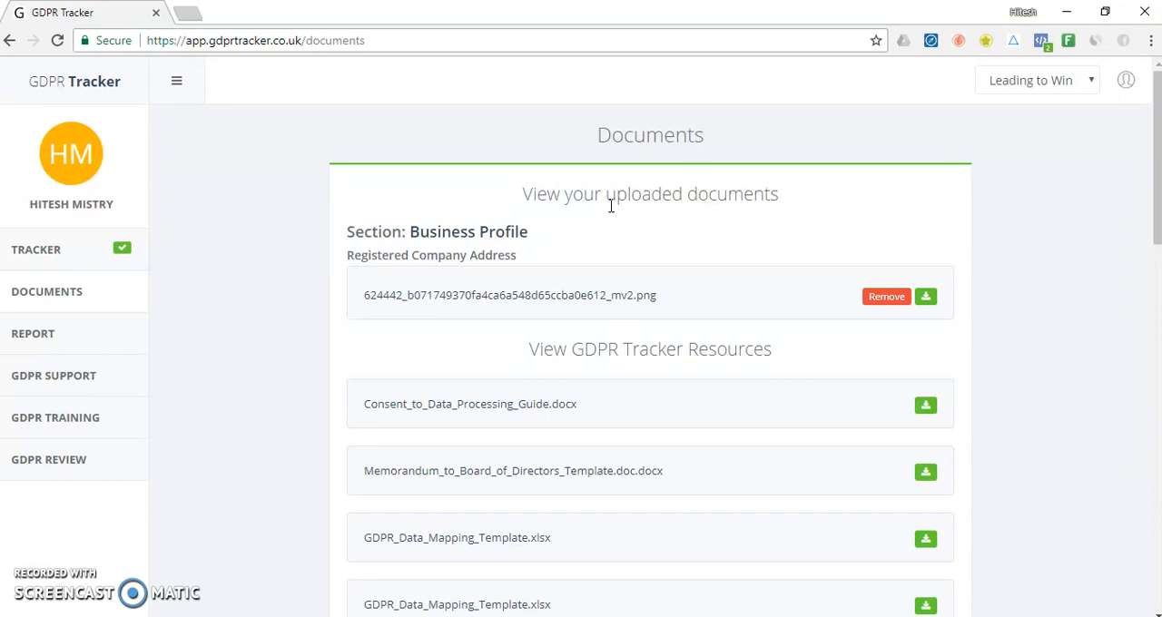
{"action": "scroll", "scroll_direction": "down", "scroll_amount": 3}
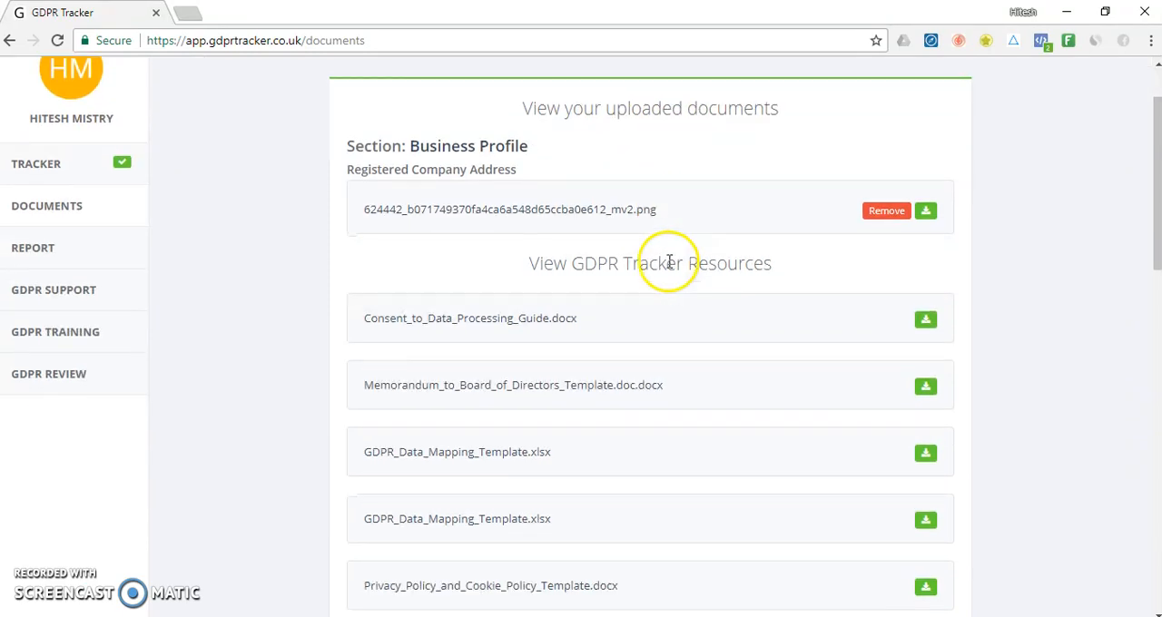
{"action": "scroll", "scroll_direction": "down", "scroll_amount": 3}
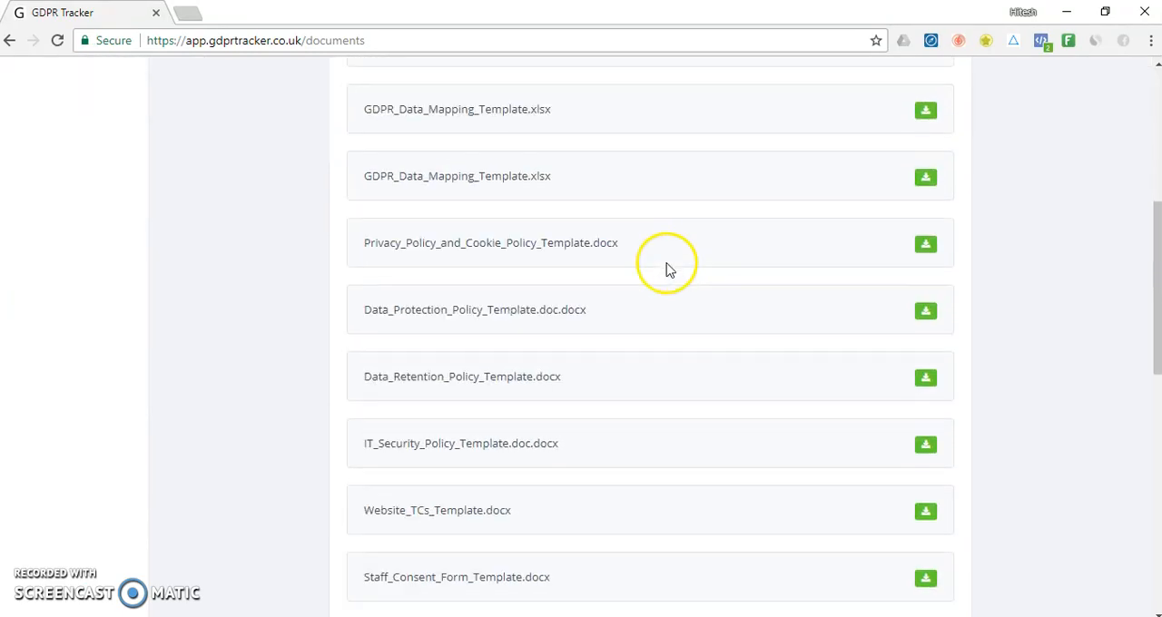
{"action": "scroll", "scroll_direction": "down", "scroll_amount": 3}
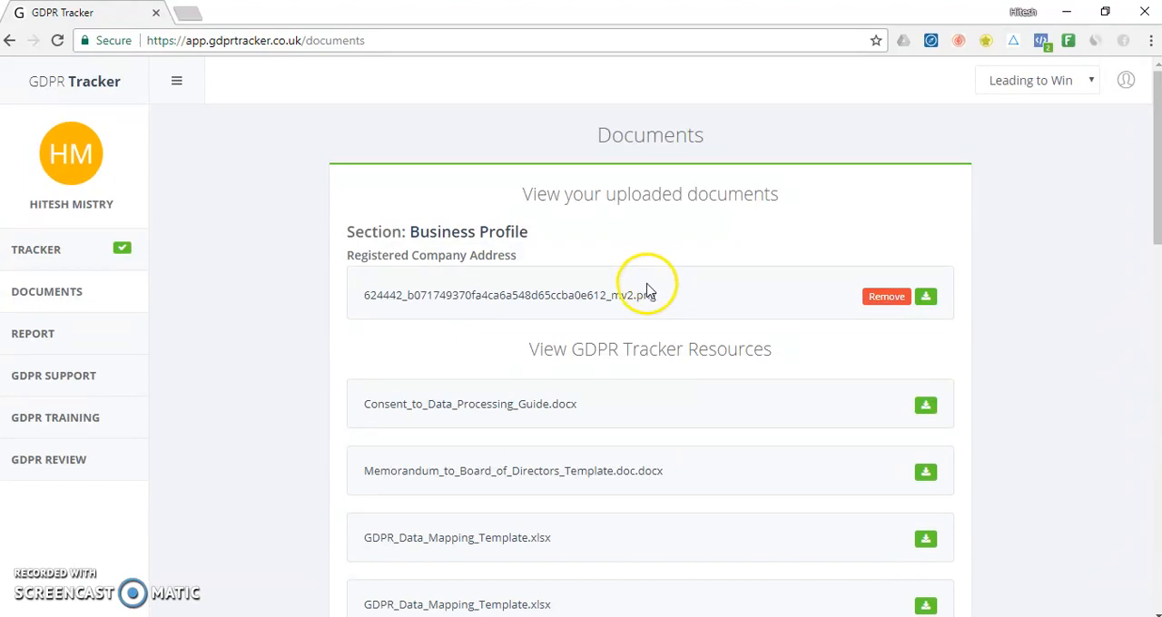
{"action": "mouse_move", "coordinate": [312, 330]}
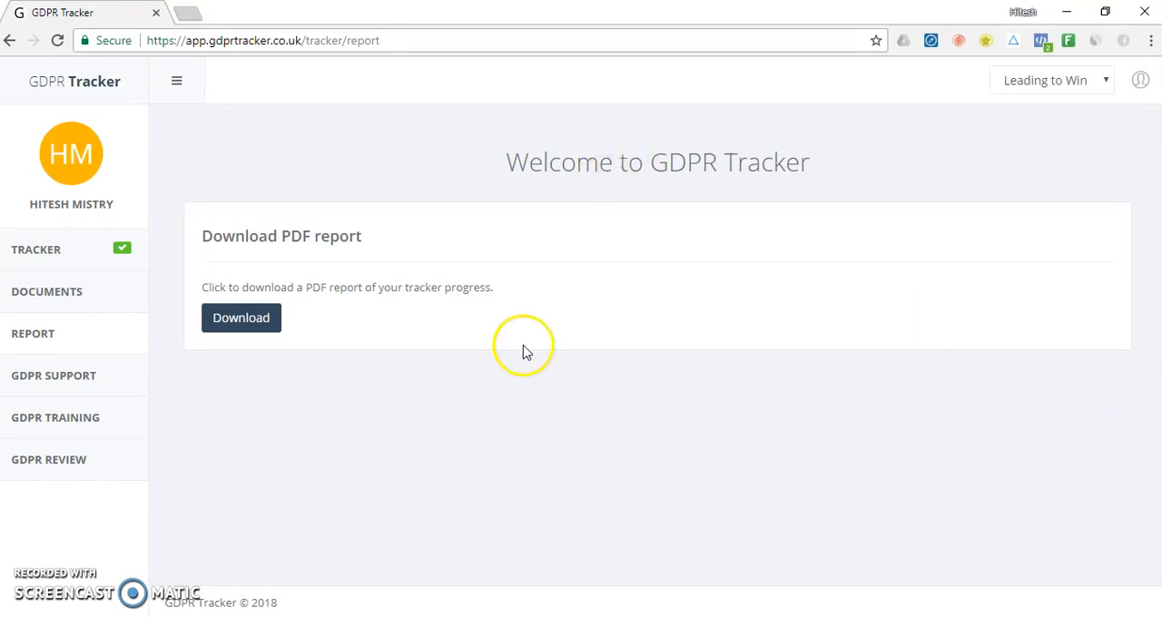
Download the tracker progress PDF report and view its title page in the browser.
{"action": "left_click", "coordinate": [241, 318]}
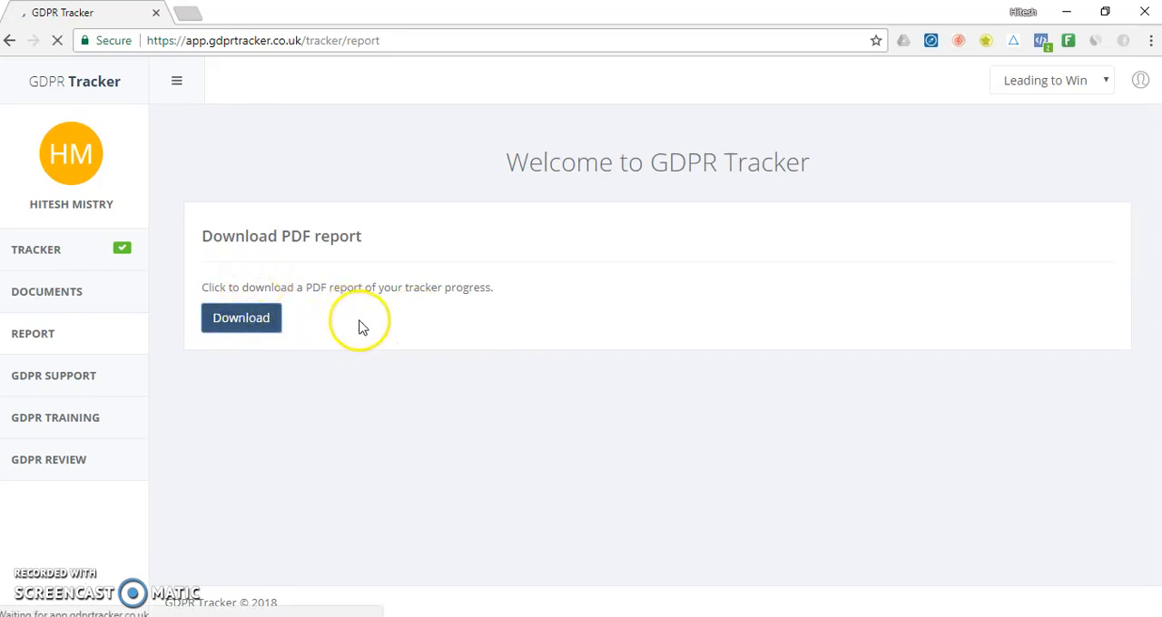
{"action": "left_click", "coordinate": [241, 318]}
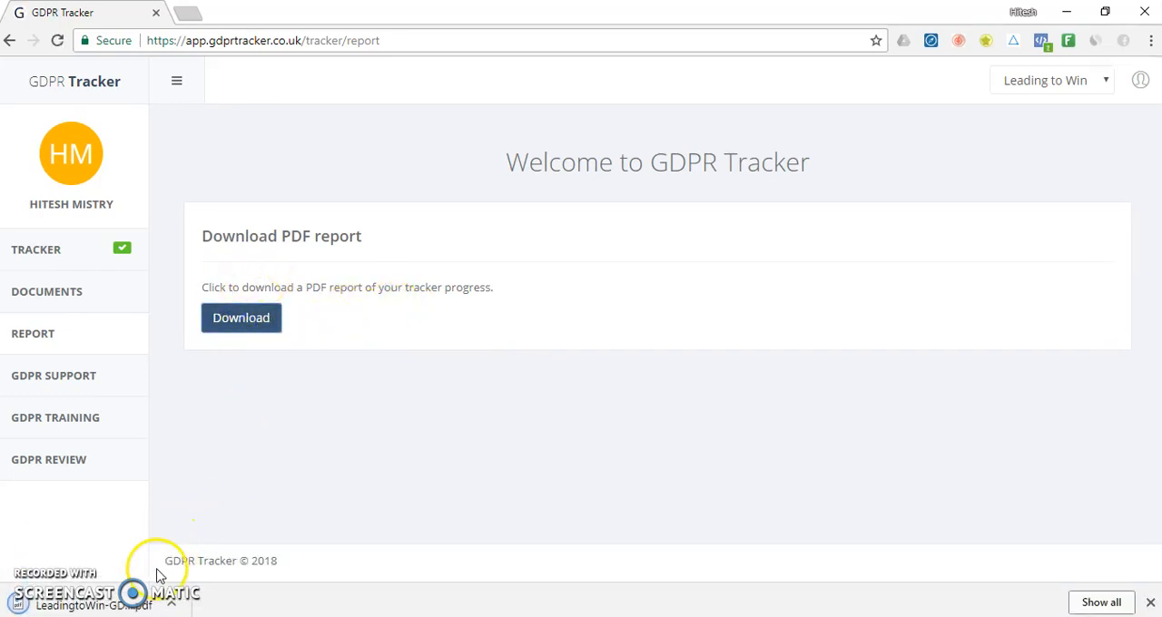
{"action": "left_click", "coordinate": [241, 317]}
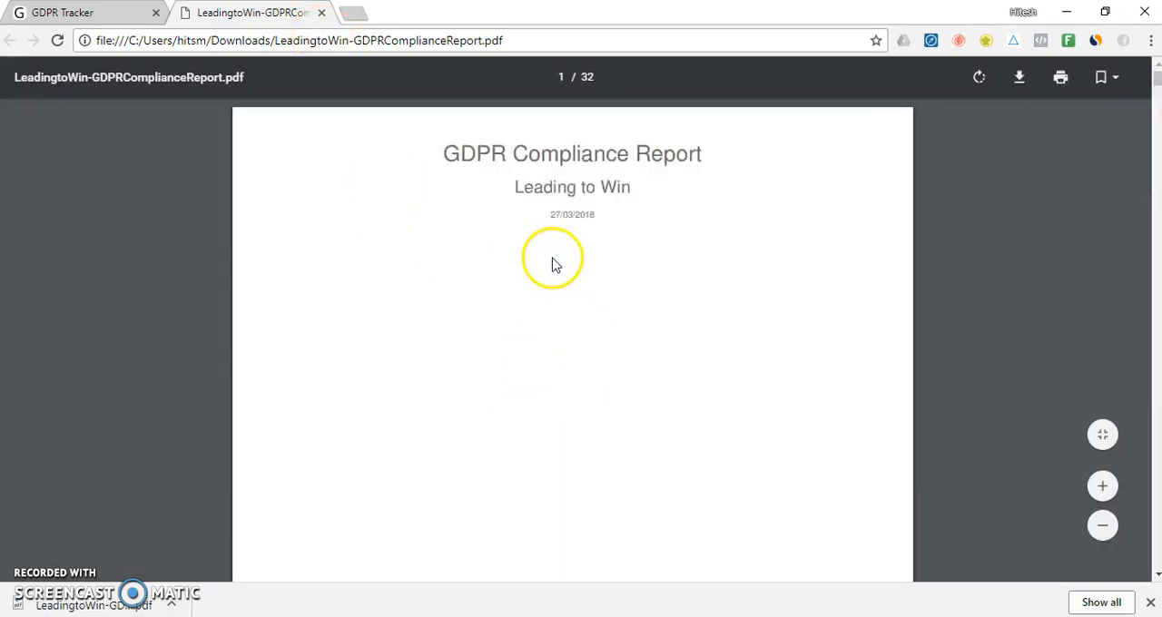
{"action": "mouse_move", "coordinate": [542, 276]}
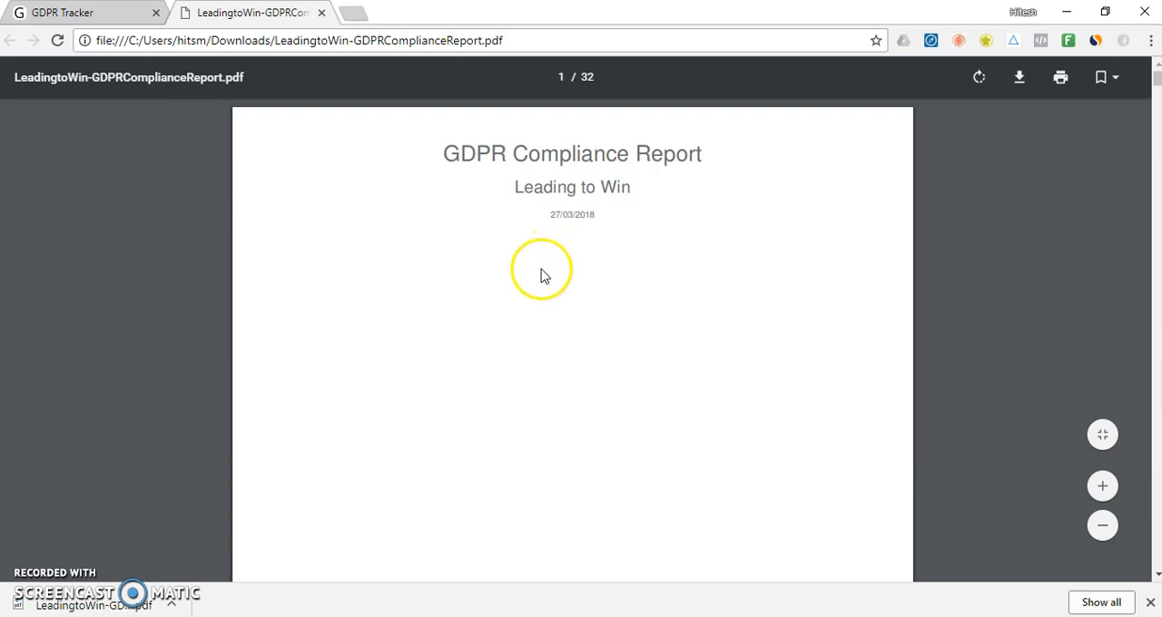
Scroll the report to page 2, the Contents list of GDPR sections.
{"action": "scroll", "scroll_direction": "down", "scroll_amount": 3}
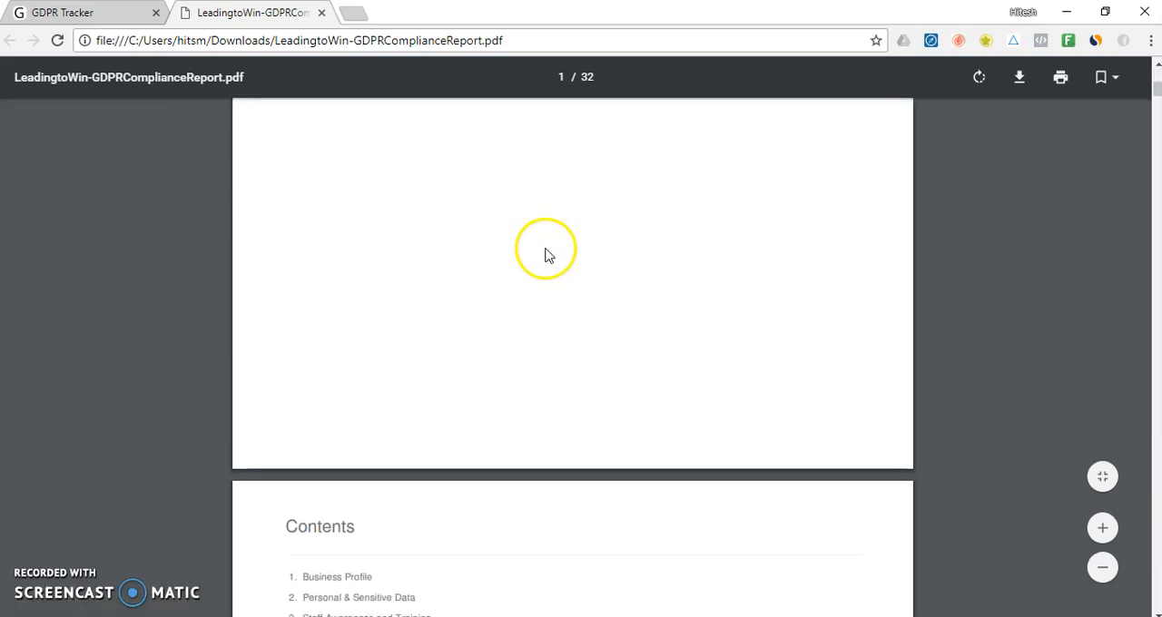
{"action": "scroll", "scroll_direction": "down", "scroll_amount": 3}
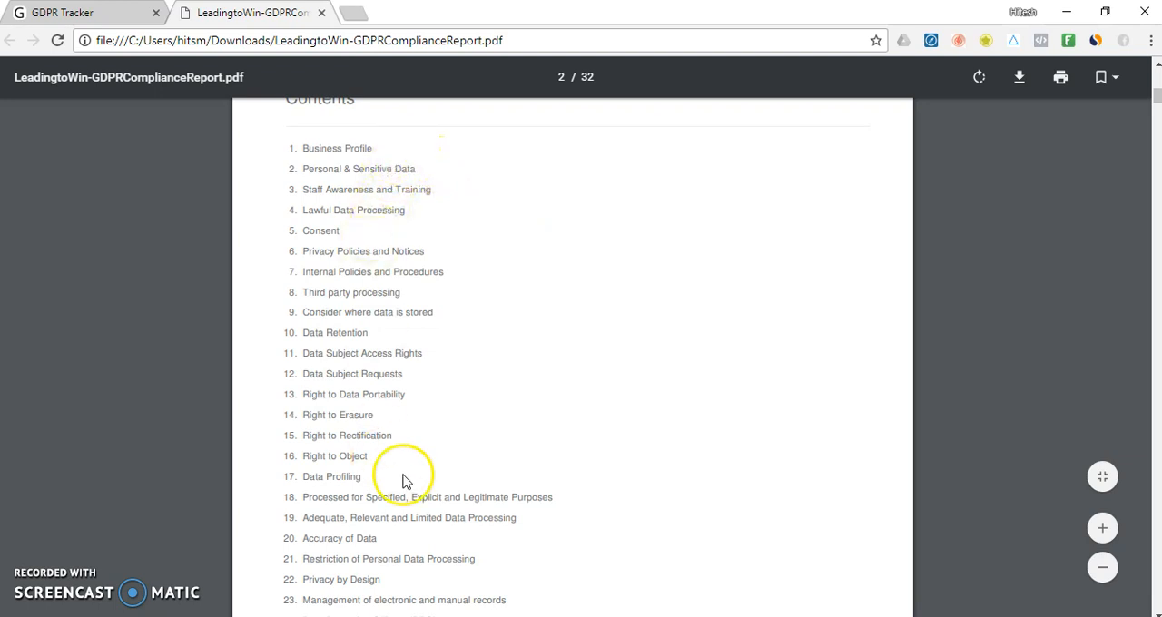
{"action": "mouse_move", "coordinate": [497, 428]}
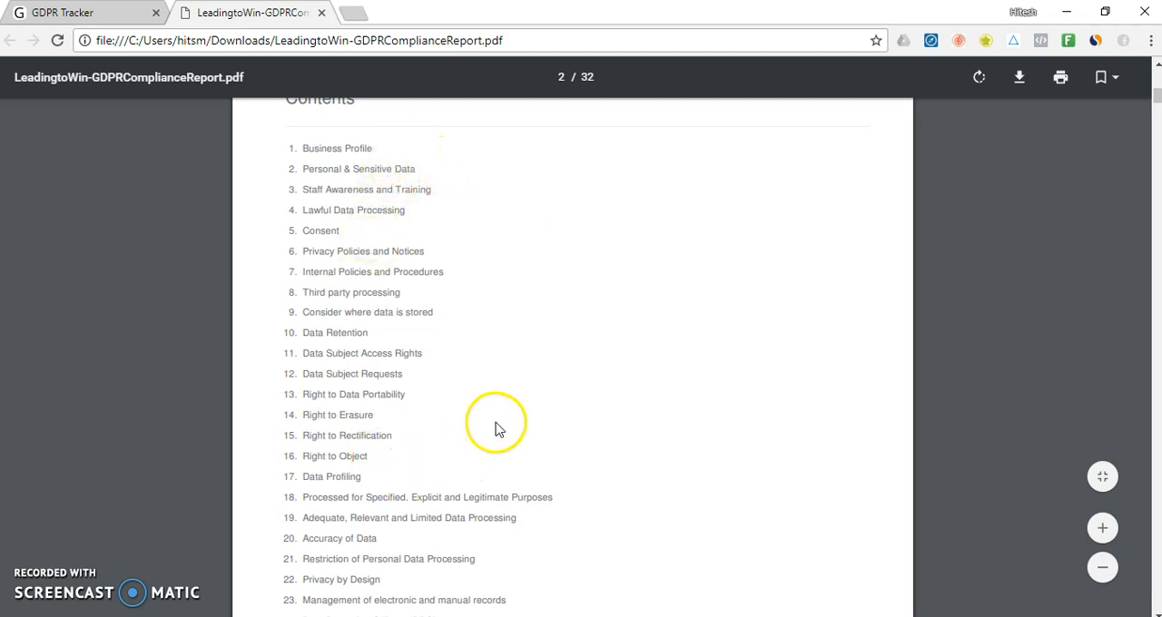
{"action": "mouse_move", "coordinate": [497, 426]}
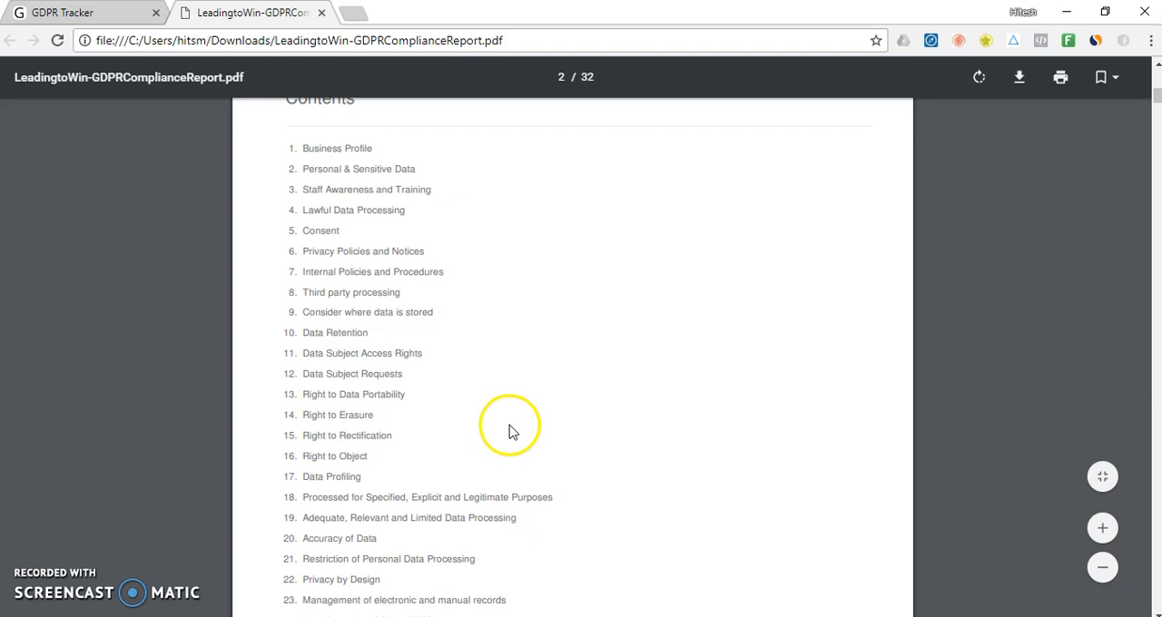
Switch back to the GDPR Tracker tab and return to the main tracker overview.
{"action": "left_click", "coordinate": [81, 11]}
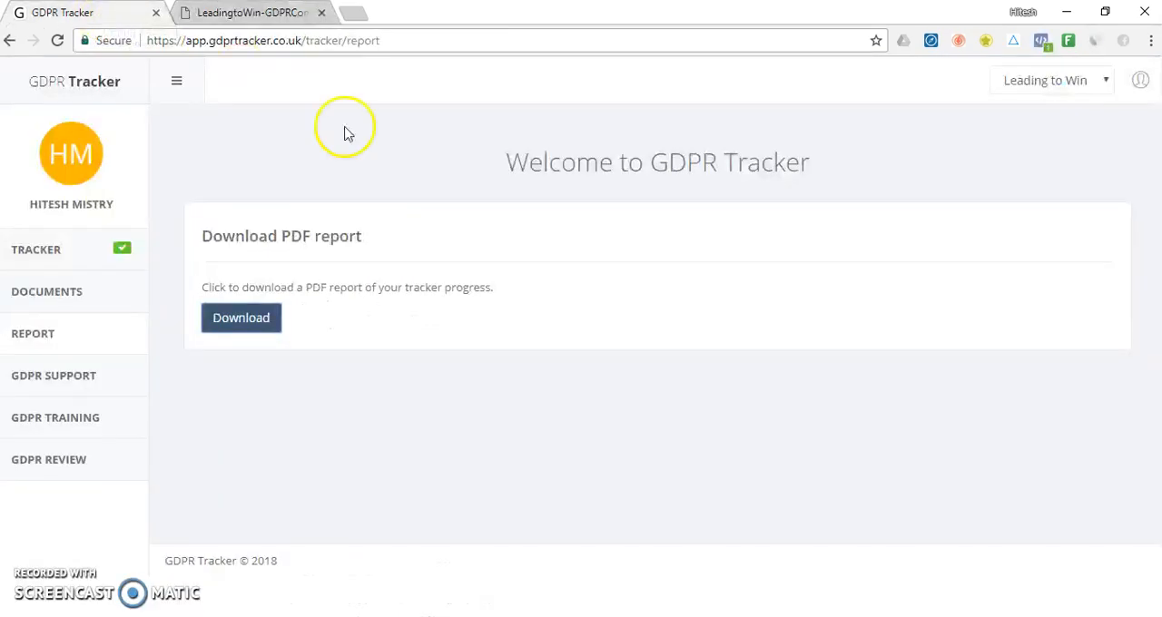
{"action": "mouse_move", "coordinate": [635, 321]}
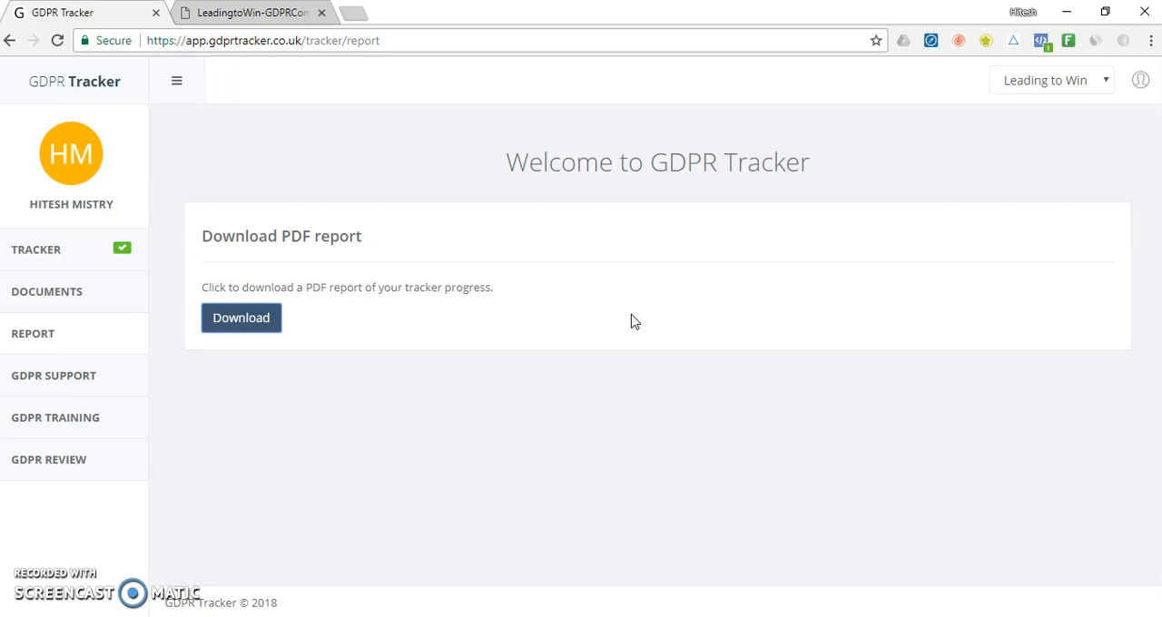
{"action": "left_click", "coordinate": [36, 249]}
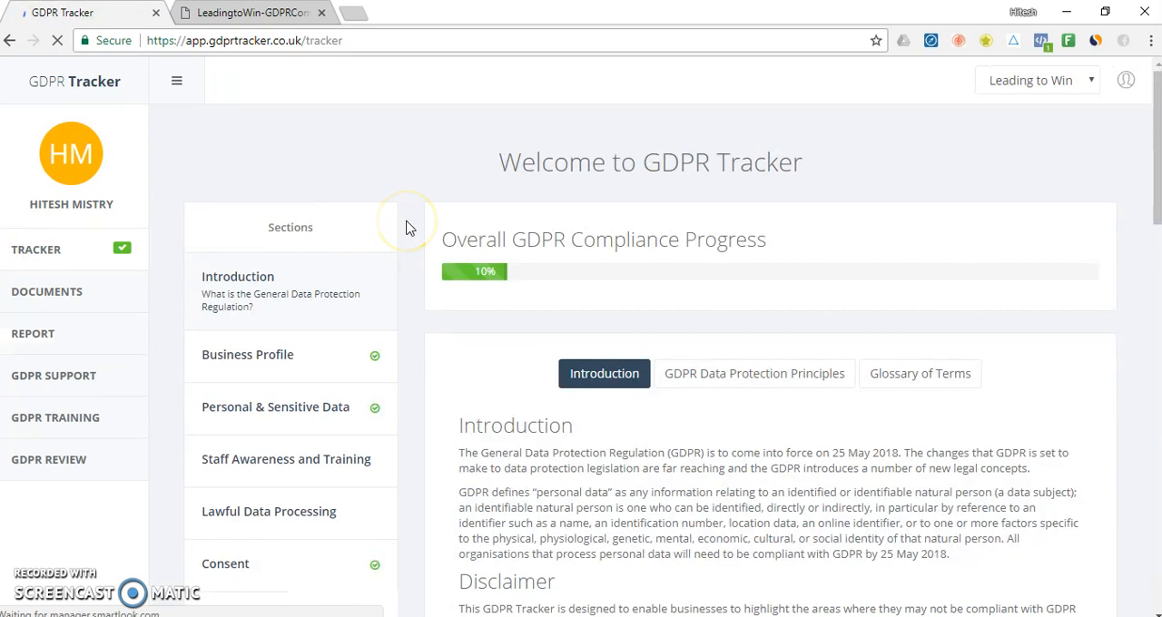